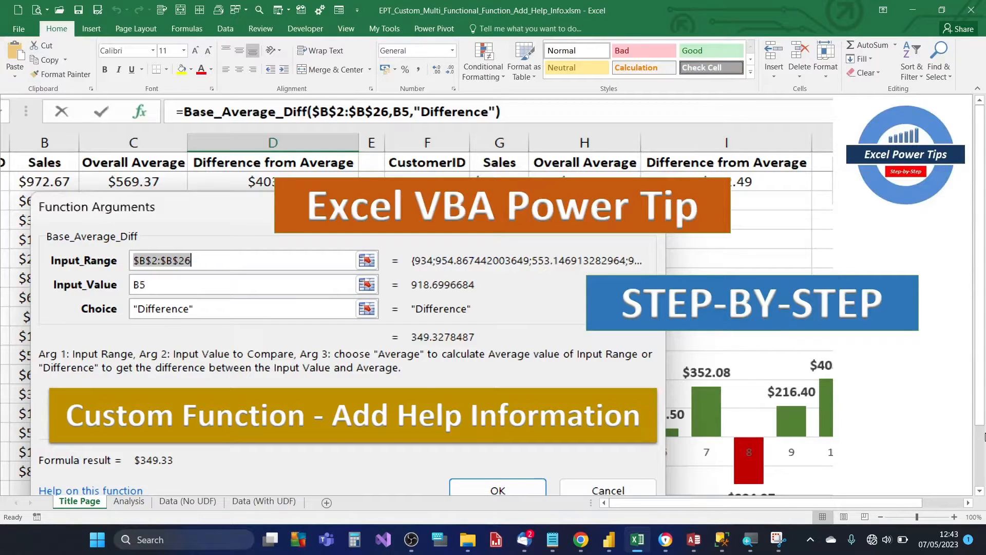
mouse_move(969, 408)
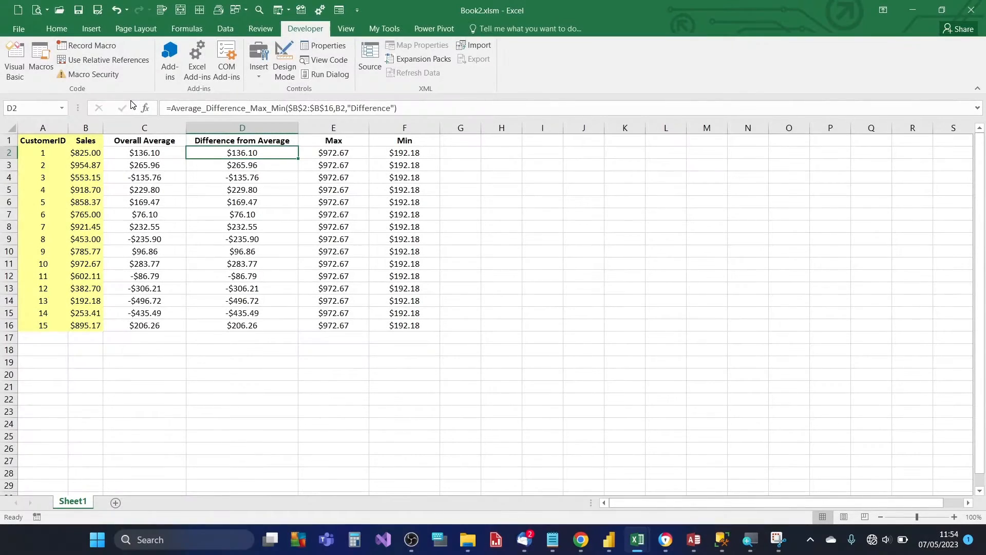
mouse_move(162, 163)
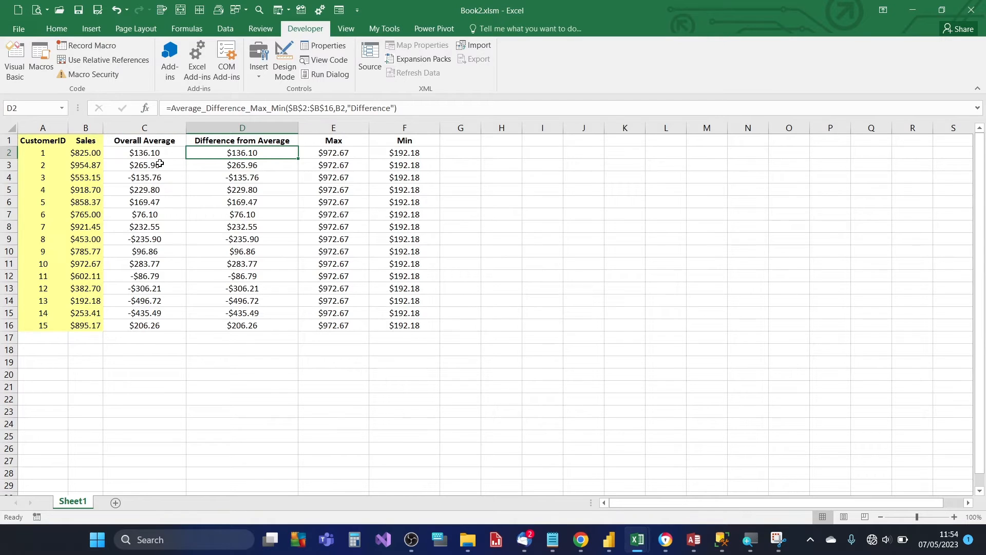
mouse_move(145, 108)
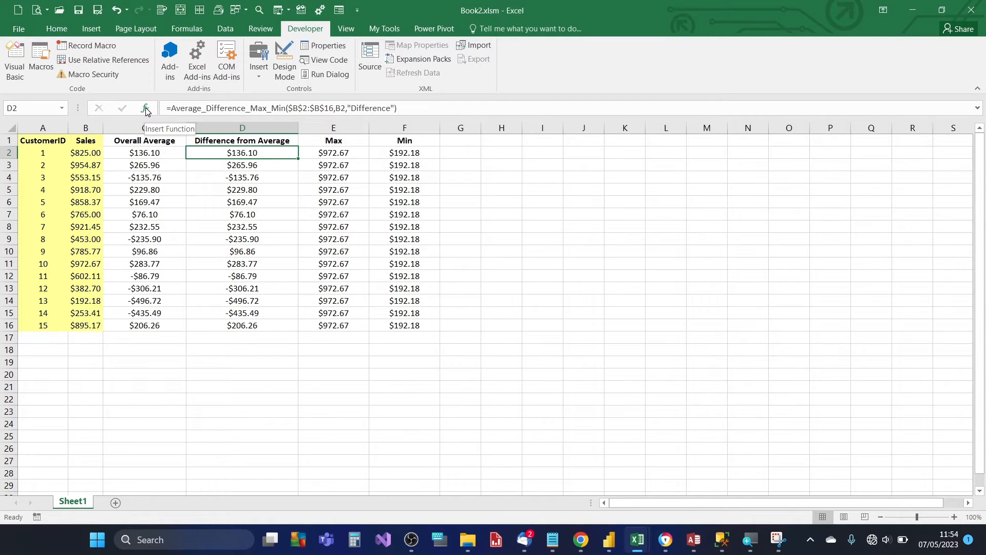
Preview the Function Arguments dialog for the D2 formula and close it
left_click(145, 108)
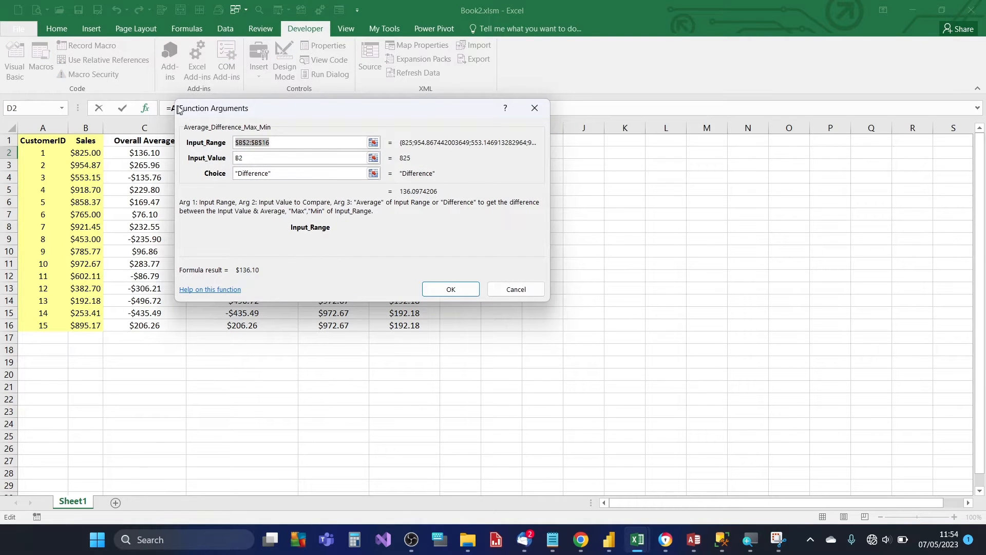
mouse_move(300, 119)
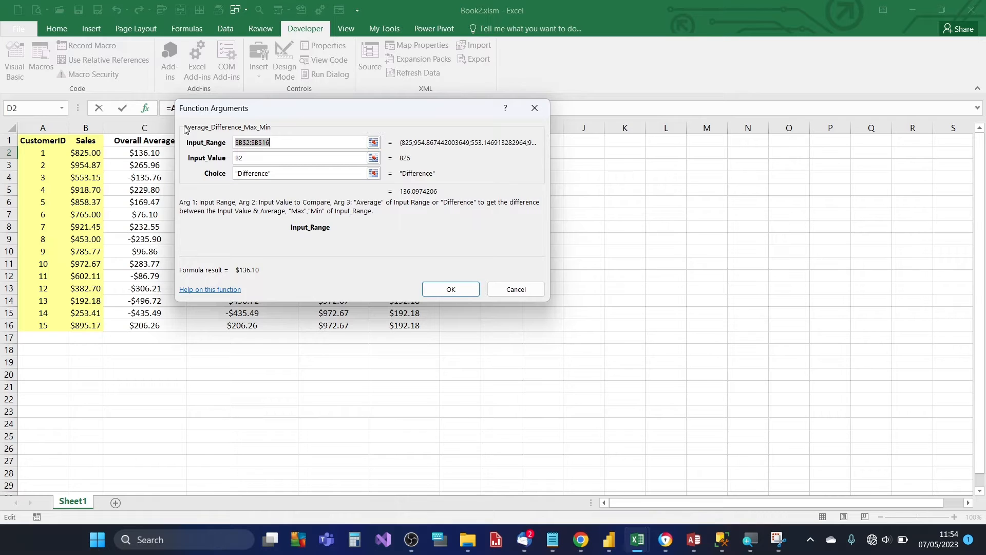
mouse_move(200, 151)
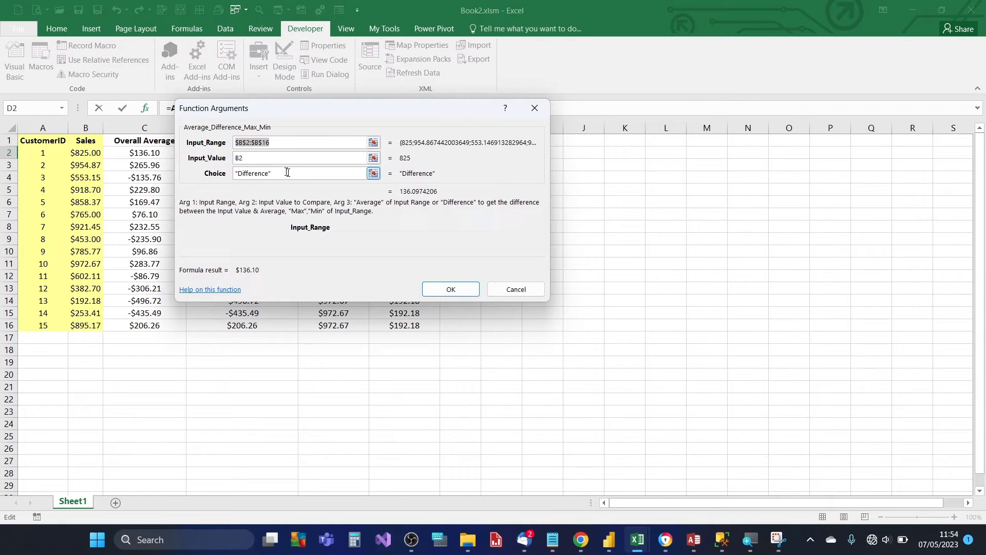
mouse_move(278, 229)
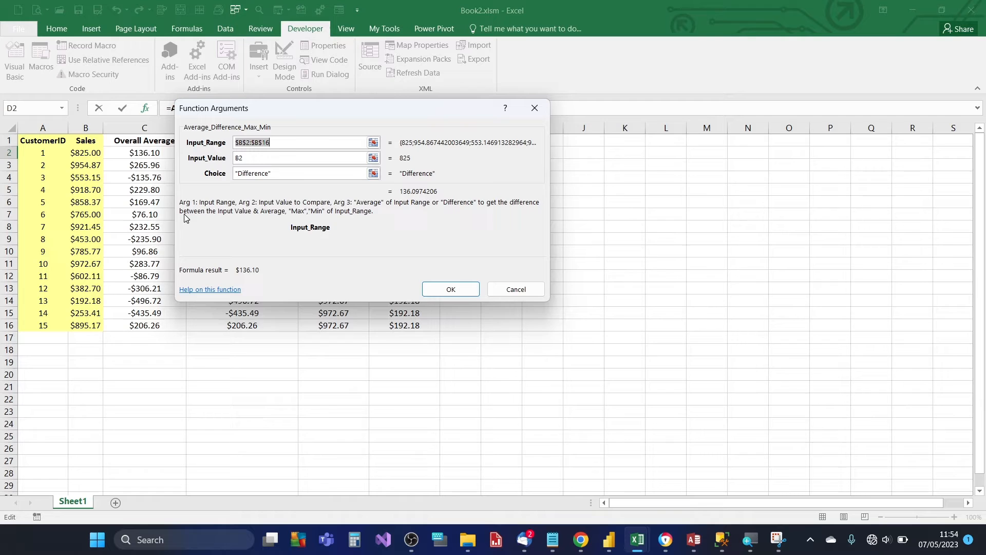
mouse_move(217, 203)
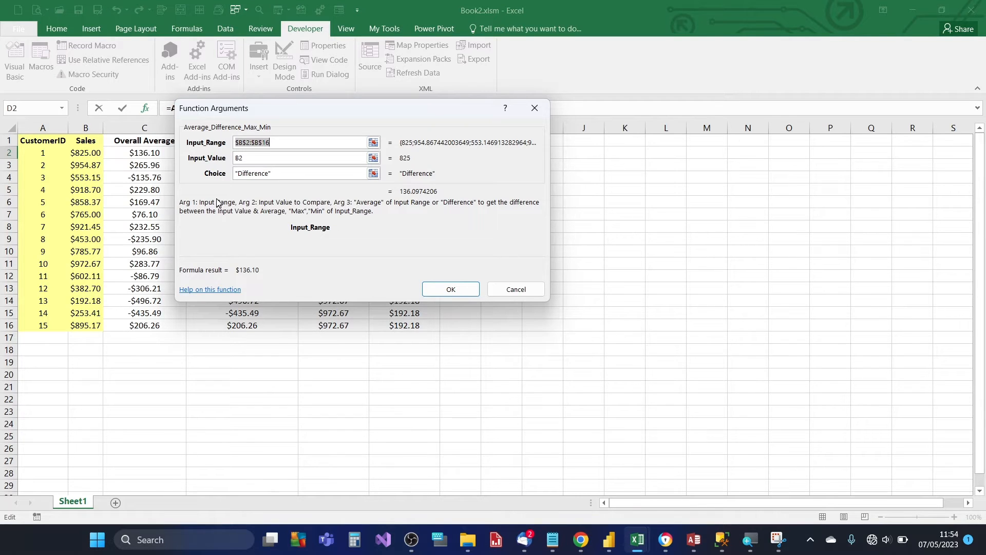
mouse_move(233, 201)
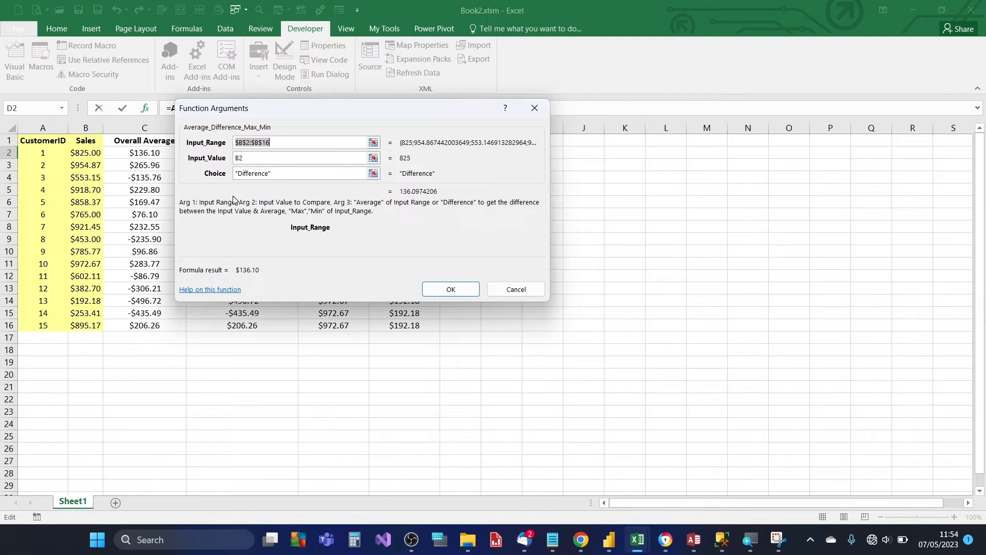
mouse_move(296, 204)
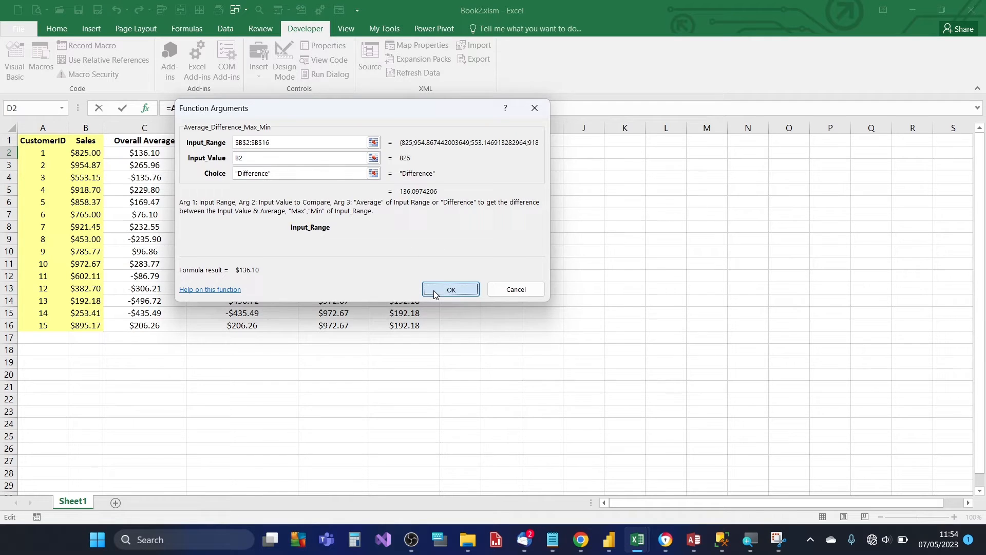
left_click(450, 288)
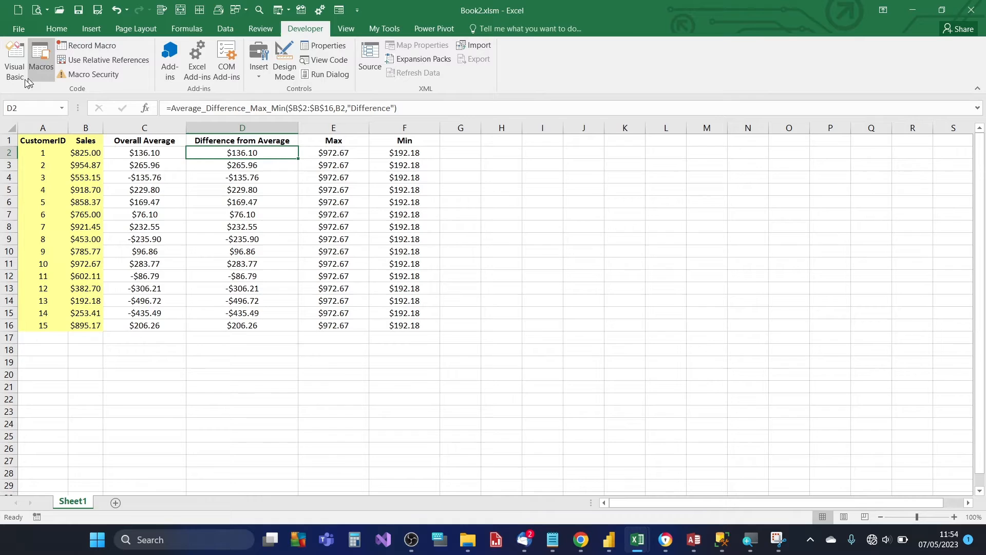
Show the Object Browser filtered to VBAProject, listing Average_Difference_Max_Min with its options
left_click(13, 56)
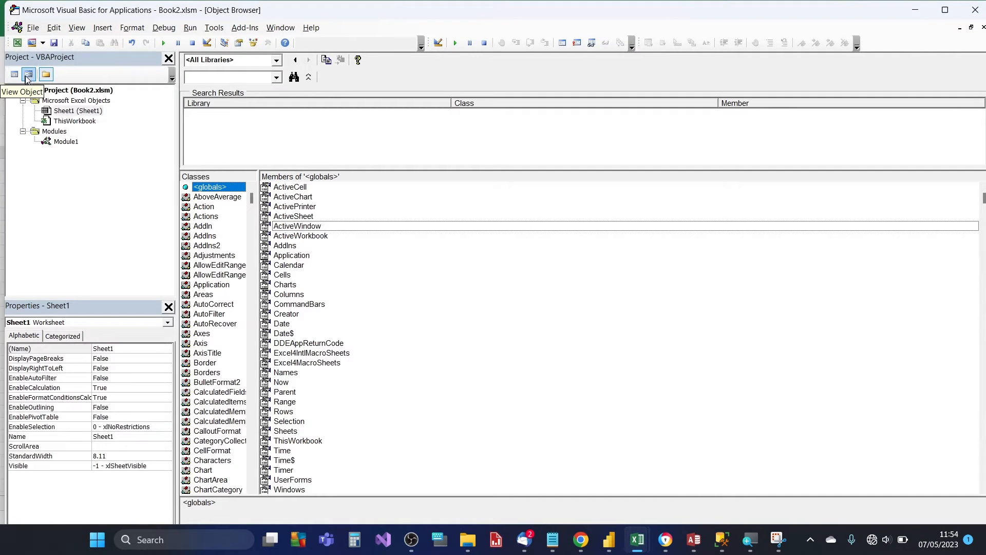
left_click(75, 27)
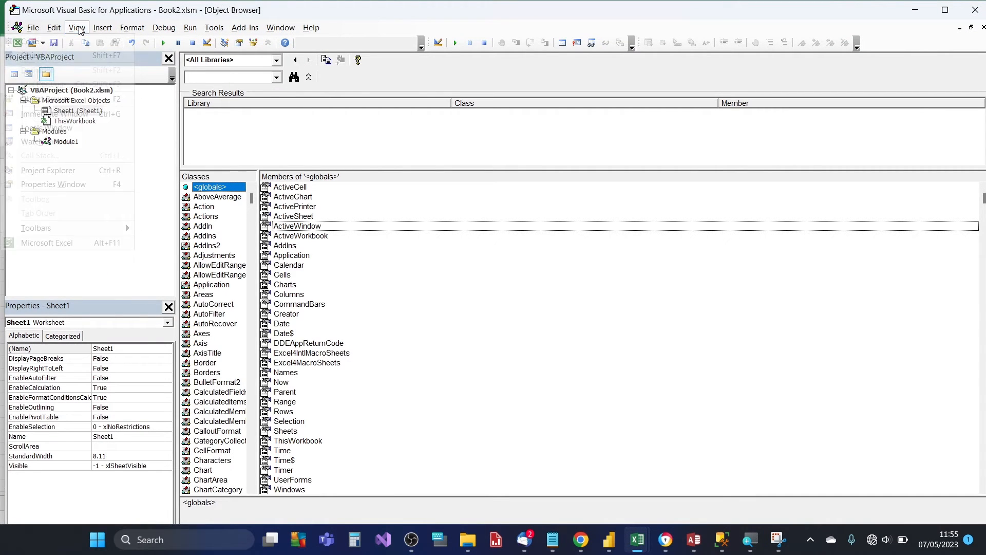
left_click(76, 27)
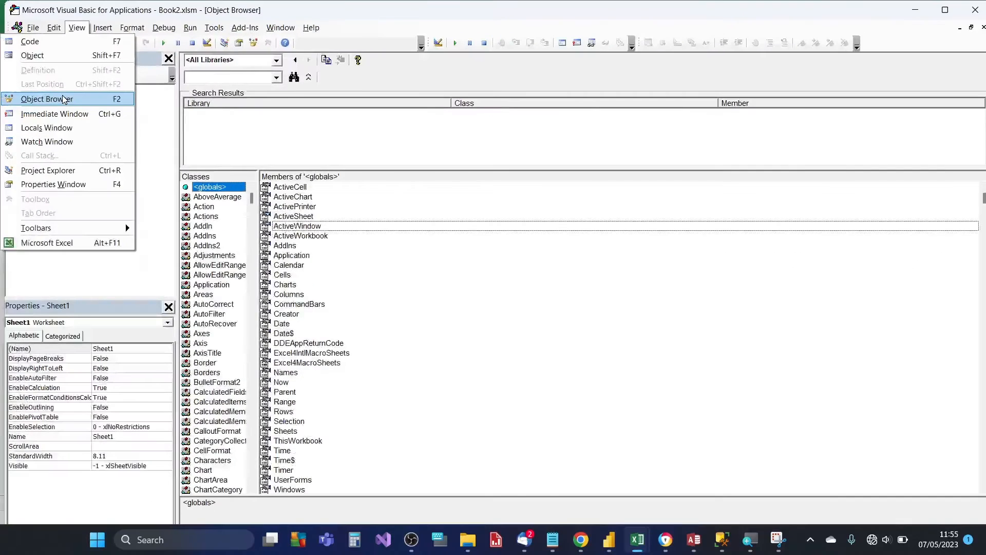
left_click(47, 169)
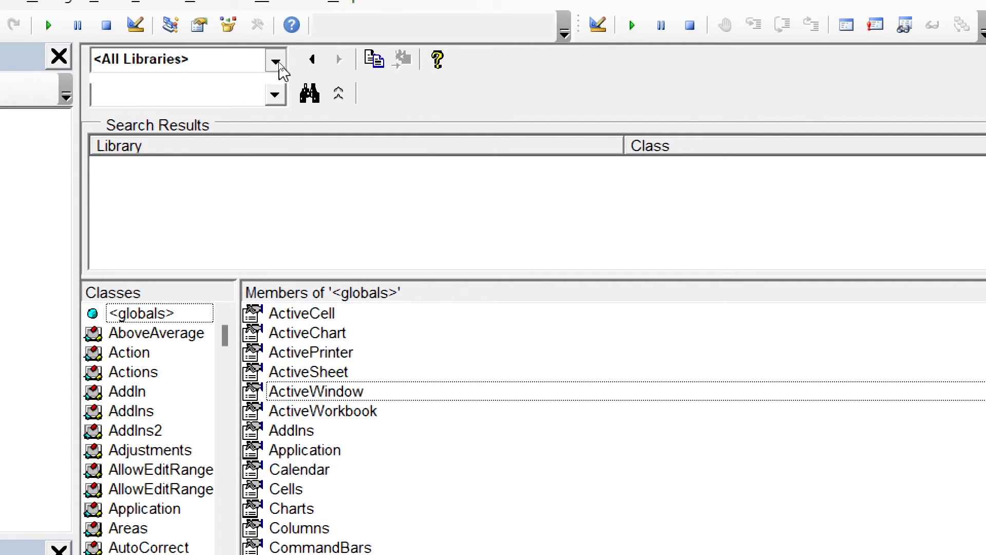
left_click(275, 60)
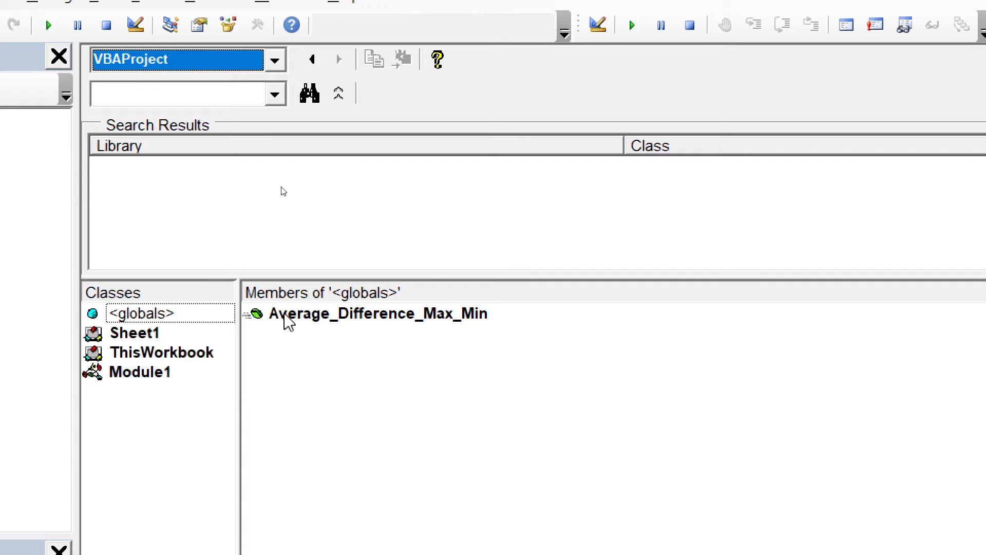
right_click(379, 313)
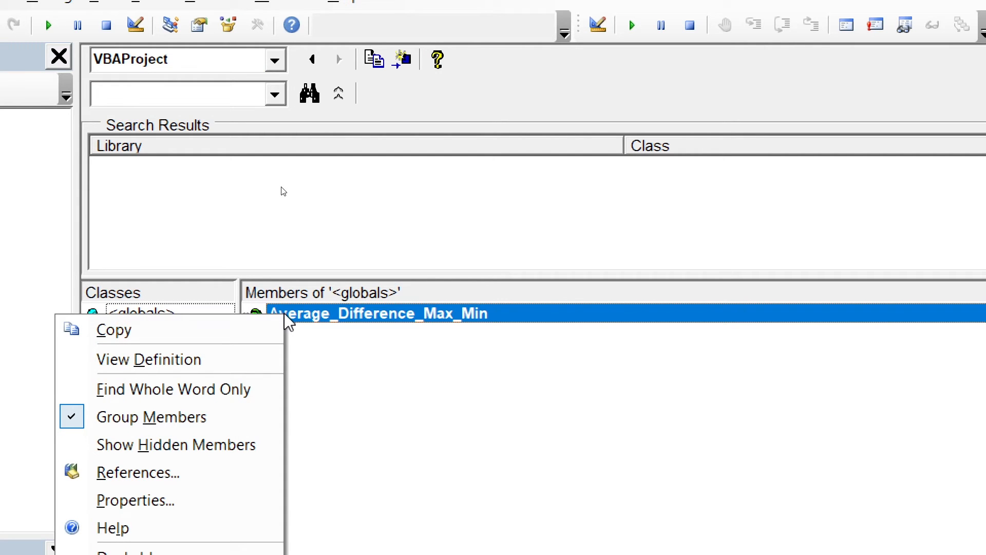
mouse_move(133, 501)
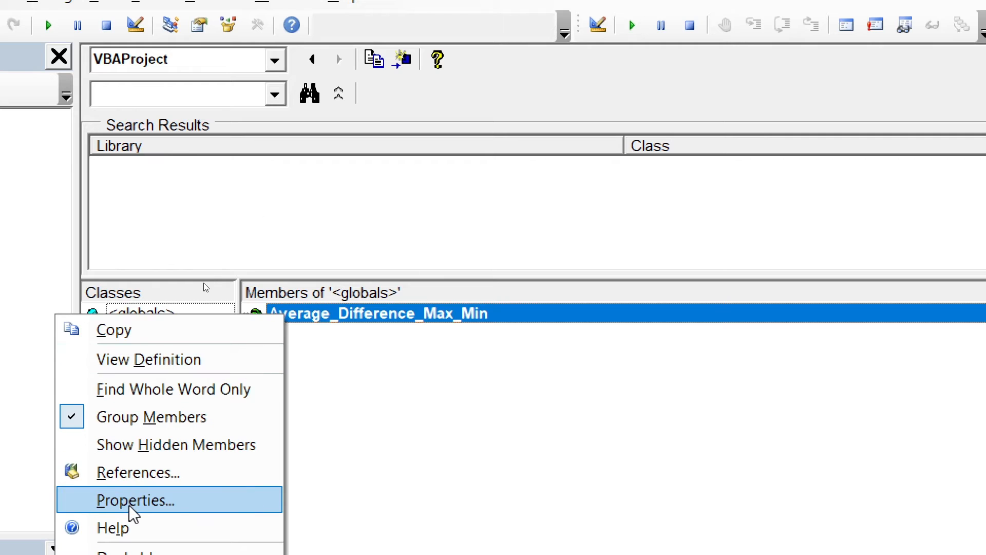
Enter the three-argument description in Member Options, confirm it, and select cell C4 in Excel
left_click(136, 500)
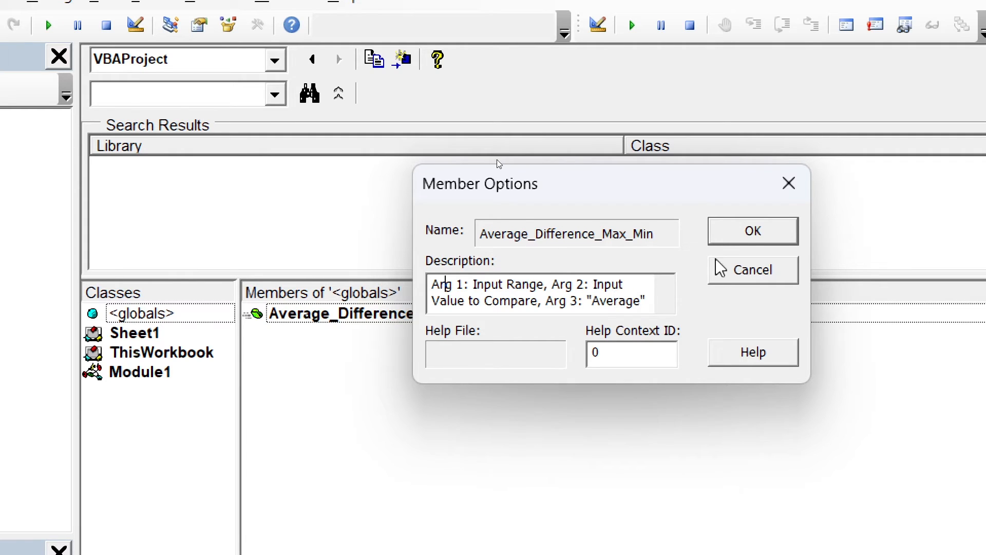
left_click(752, 231)
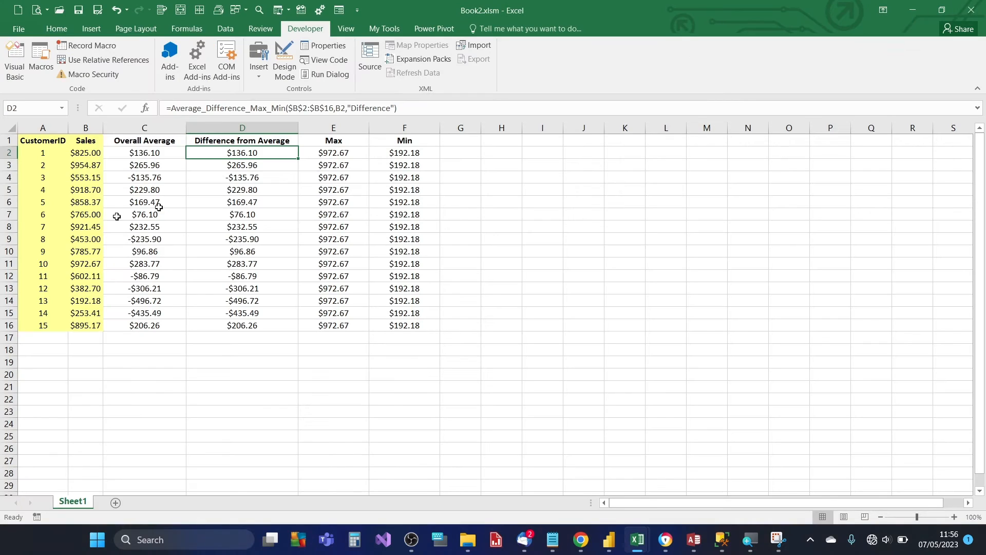
left_click(144, 177)
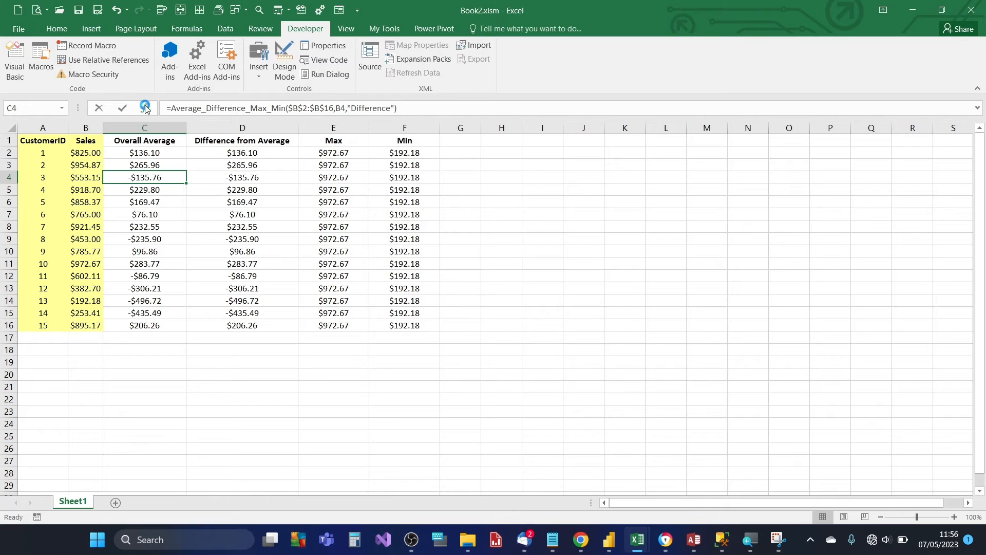
Preview C4's Function Arguments dialog showing the new description, then cancel it
left_click(143, 108)
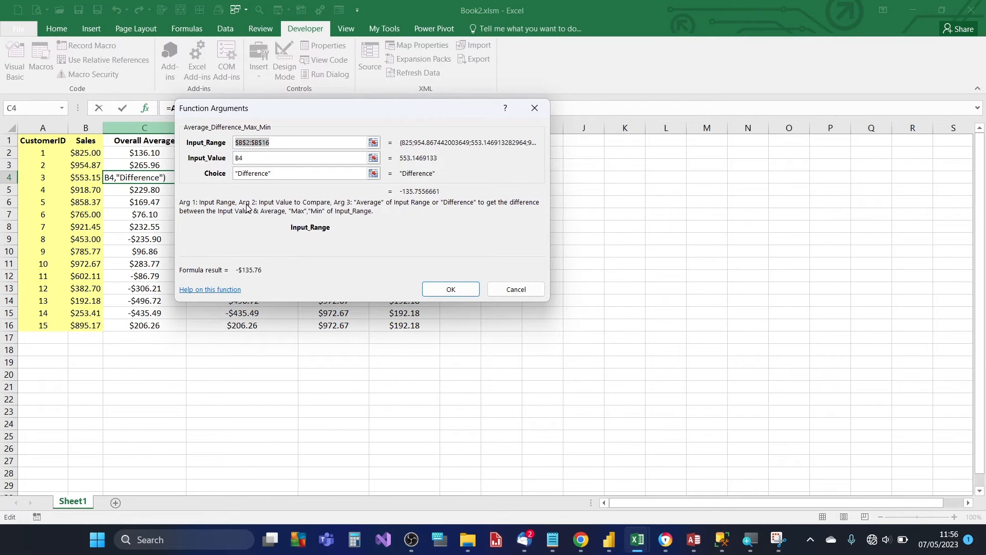
mouse_move(344, 219)
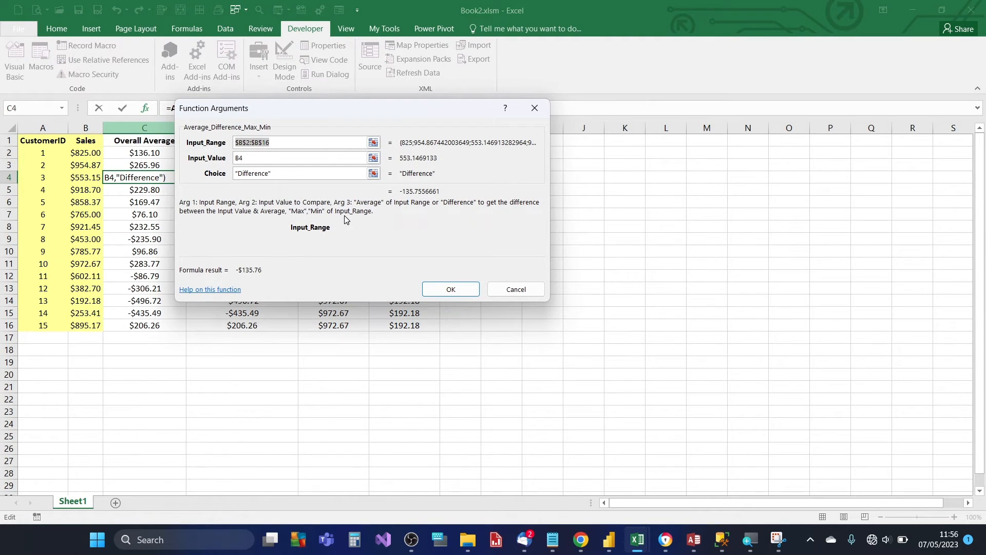
mouse_move(515, 289)
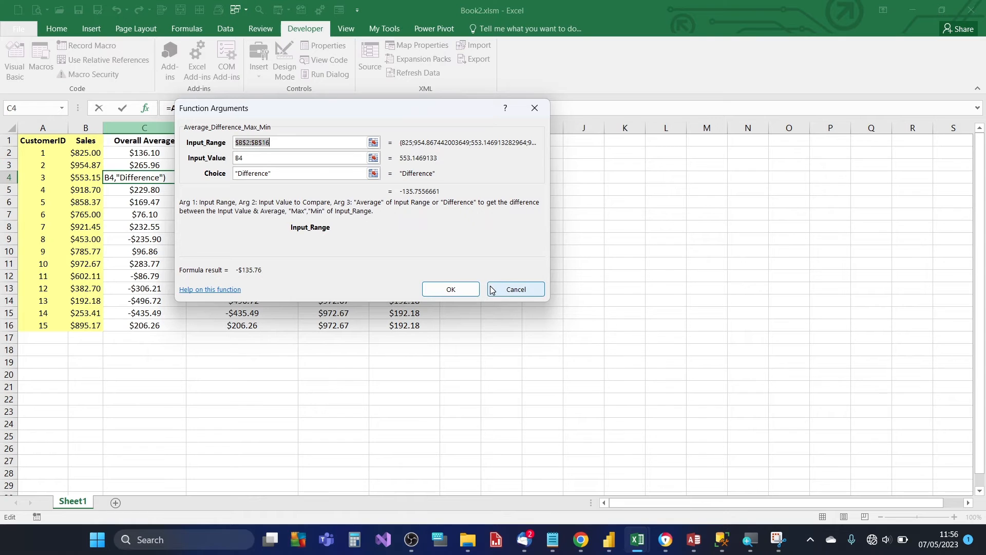
left_click(450, 288)
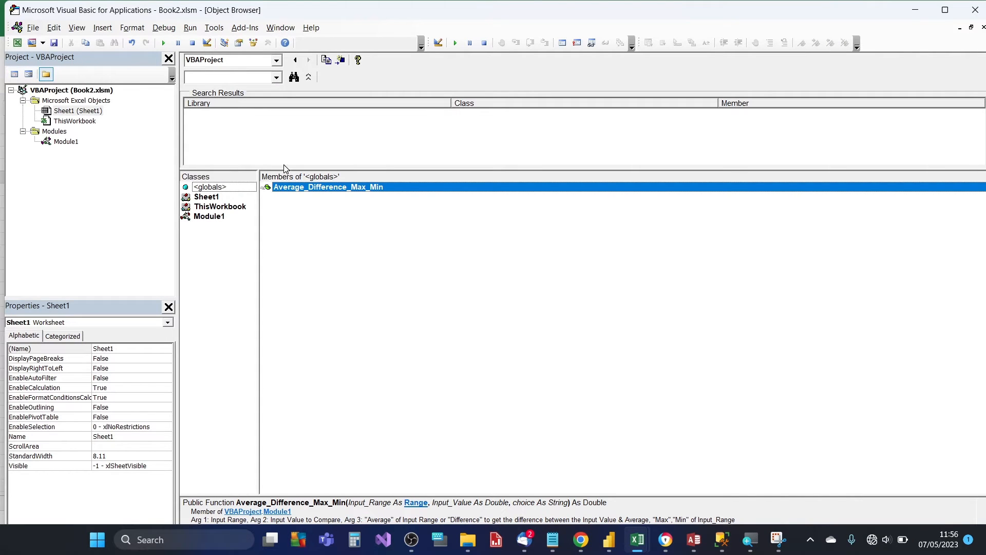
View the definition, change 'Function' to 'Sub' and comment out 'As Double'
right_click(220, 189)
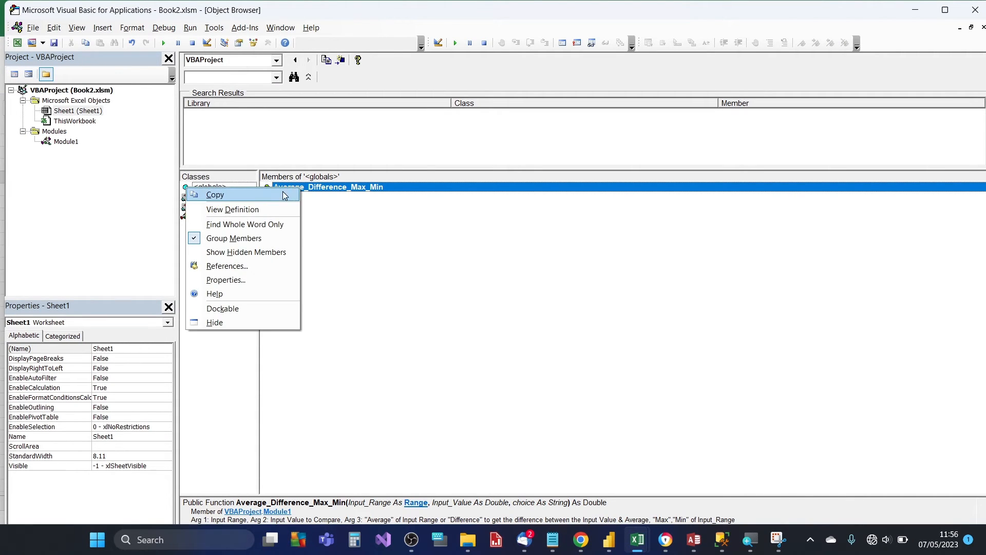
left_click(232, 208)
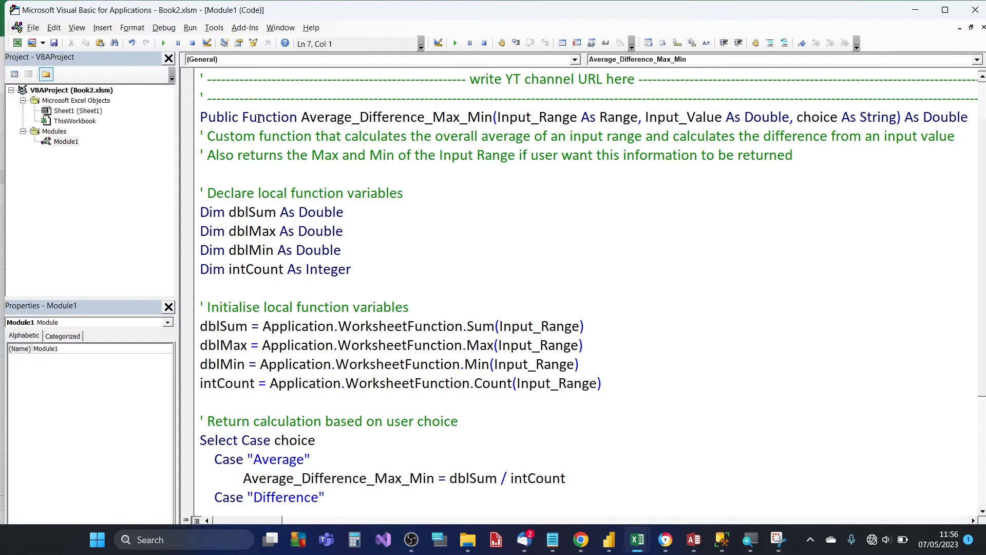
double_click(268, 117)
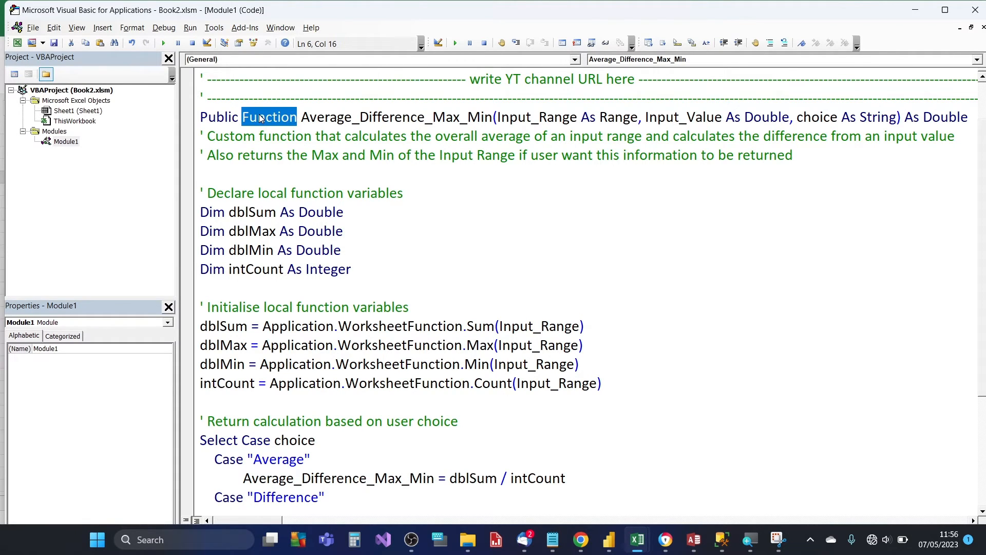
type("sub")
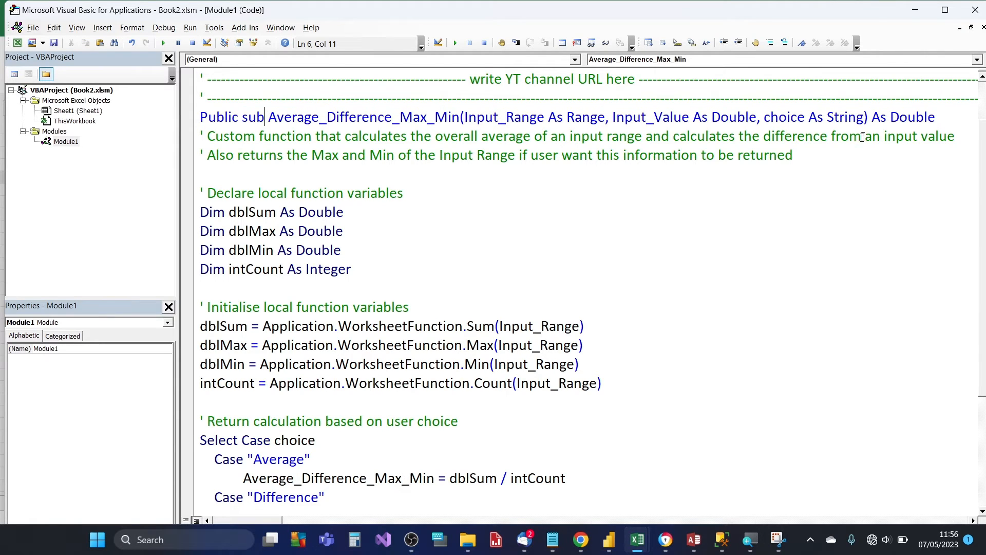
left_click(871, 117)
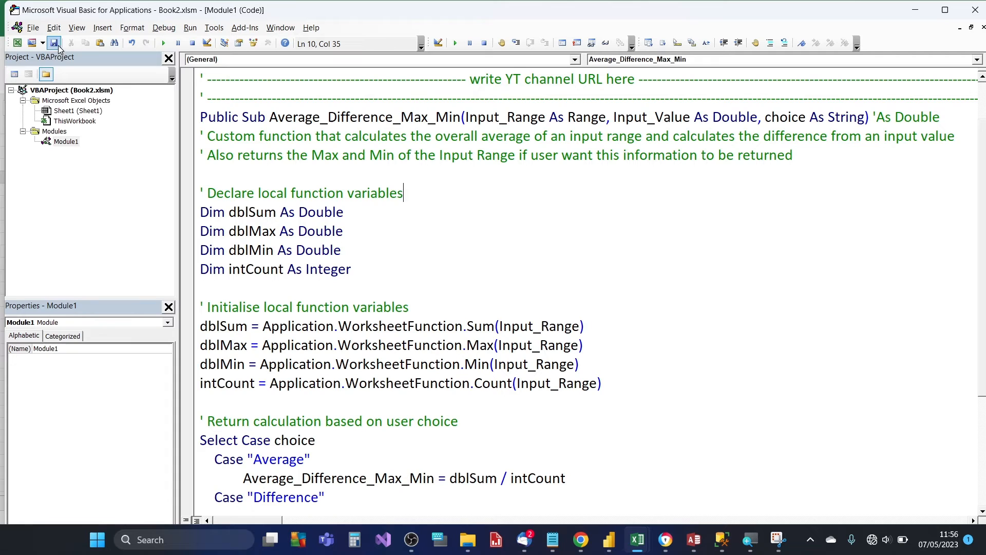
Check in the Object Browser's Member Options that the Sub still carries its argument description
right_click(290, 154)
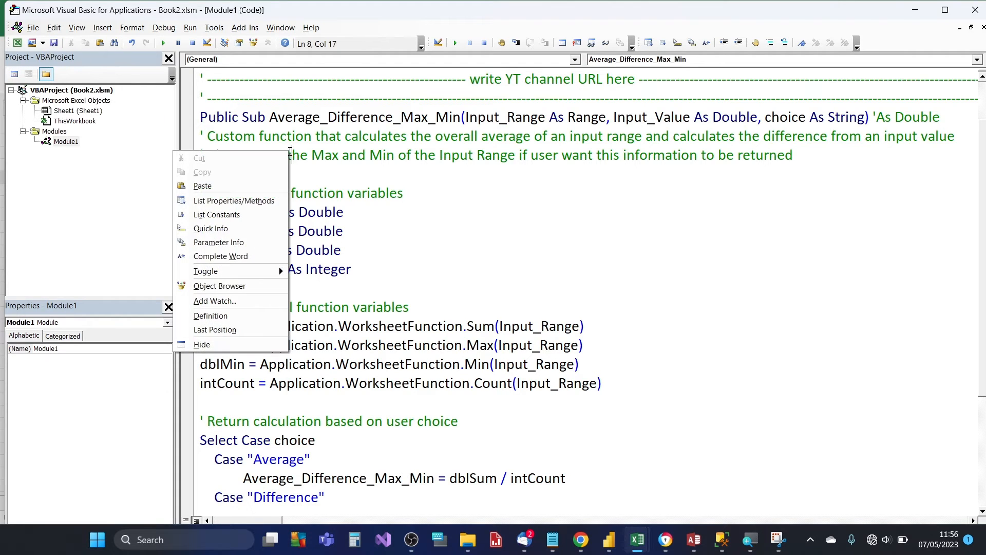
mouse_move(220, 286)
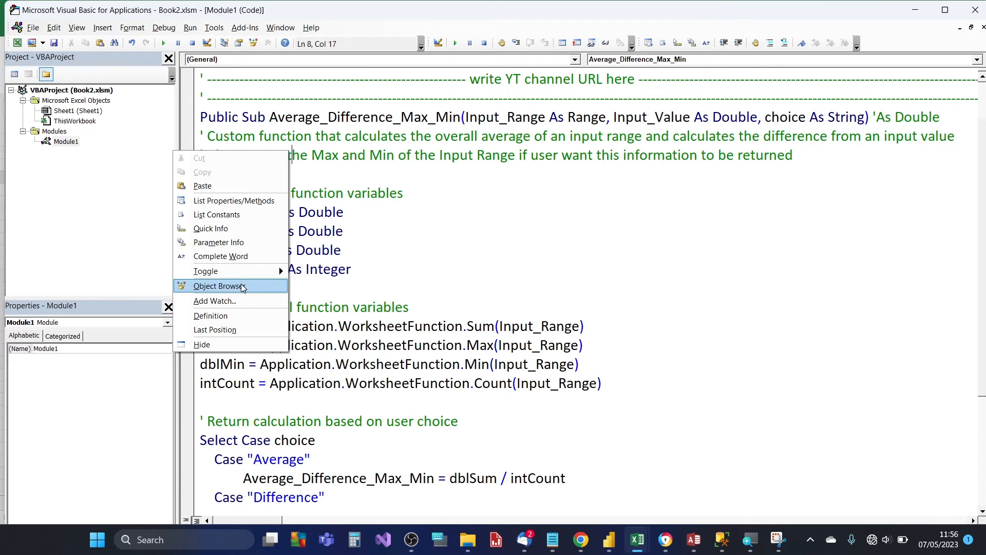
left_click(216, 285)
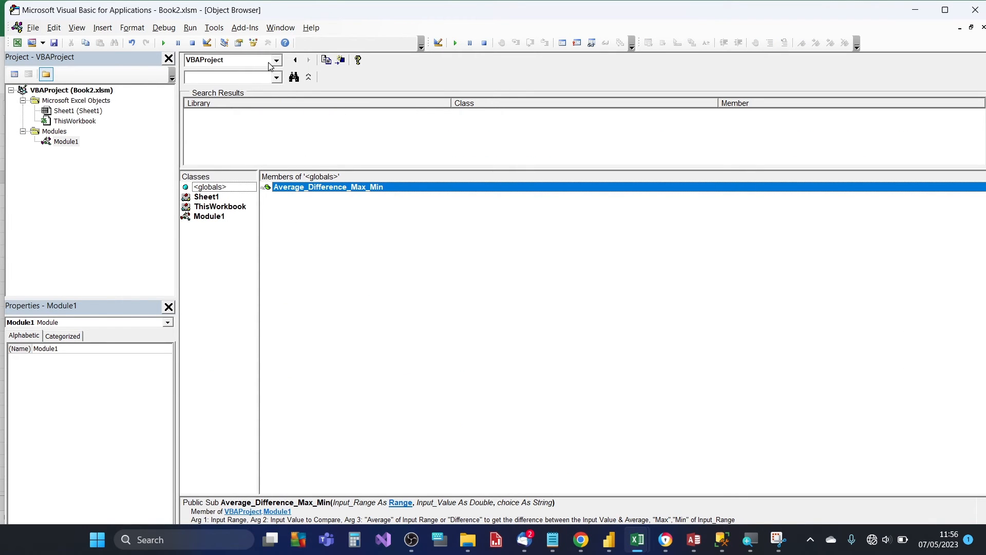
right_click(326, 187)
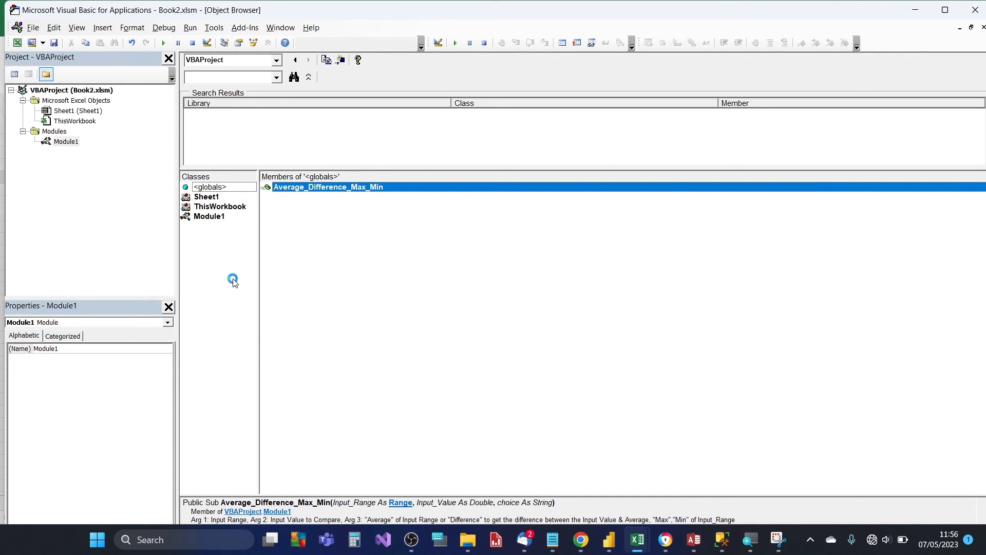
double_click(328, 187)
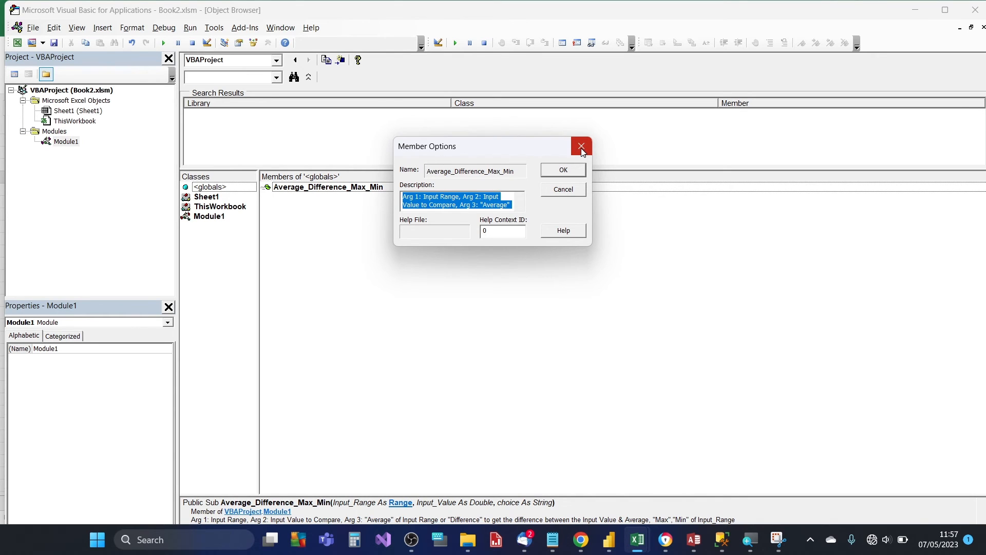
left_click(580, 145)
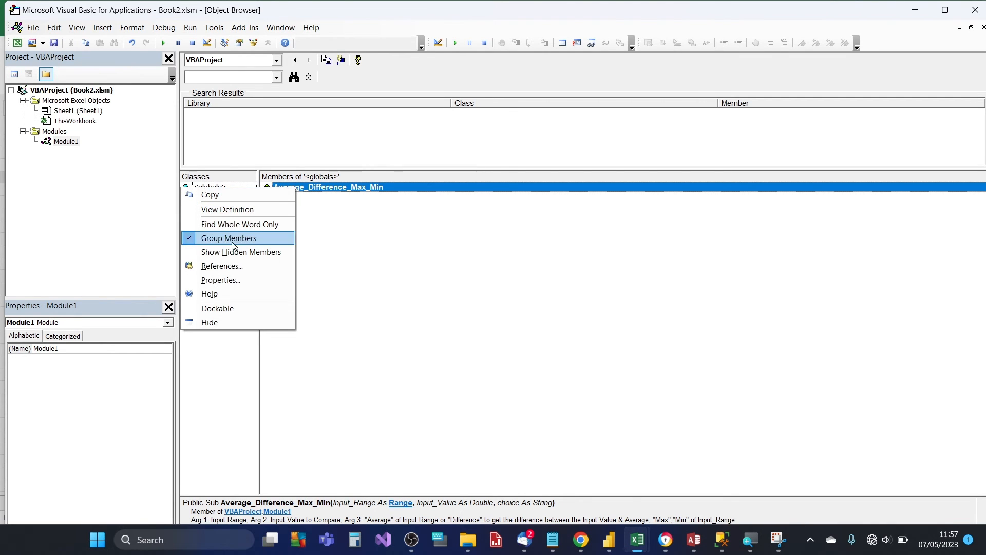
mouse_move(227, 214)
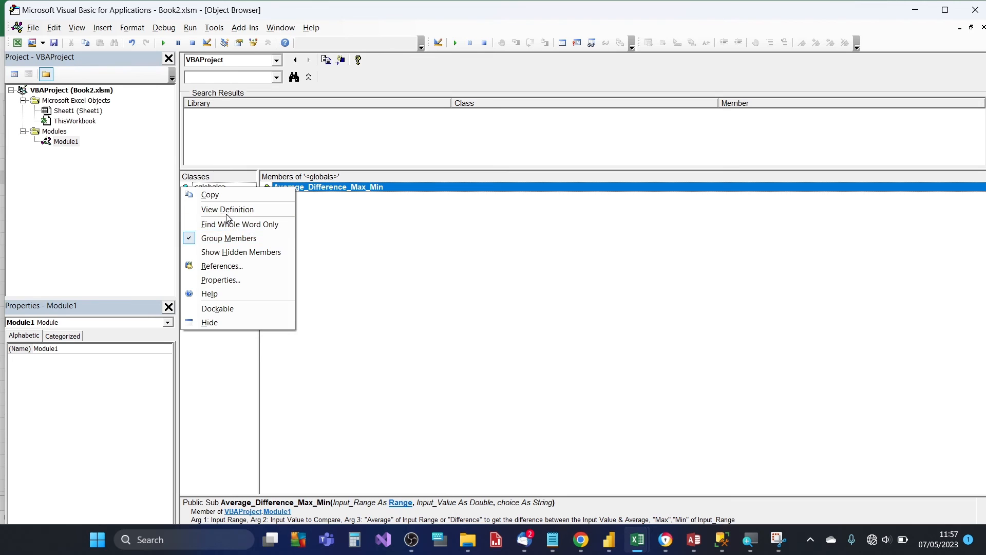
Change 'Sub' back to 'Function', uncomment 'As Double', and return to the Excel sheet
left_click(227, 209)
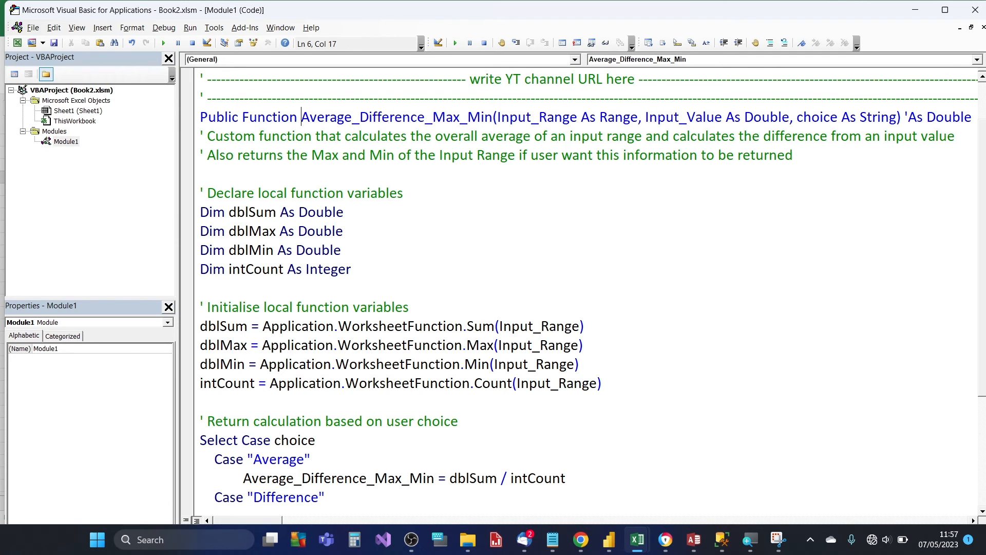
left_click(906, 117)
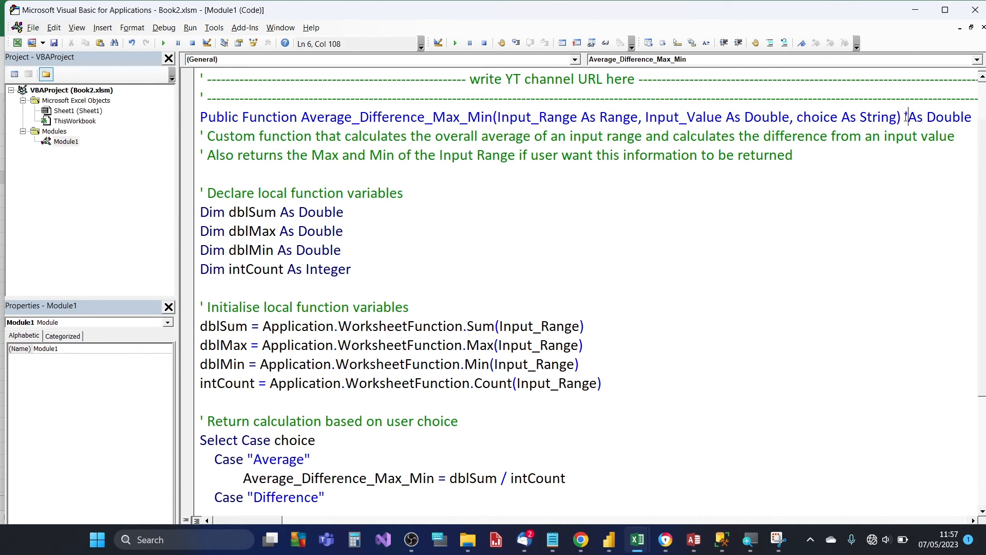
left_click(402, 192)
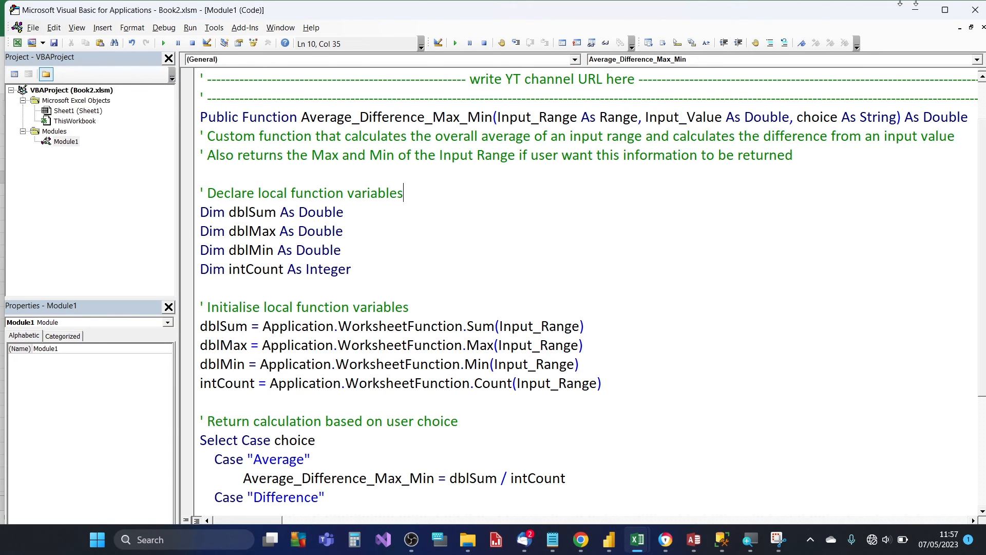
left_click(637, 540)
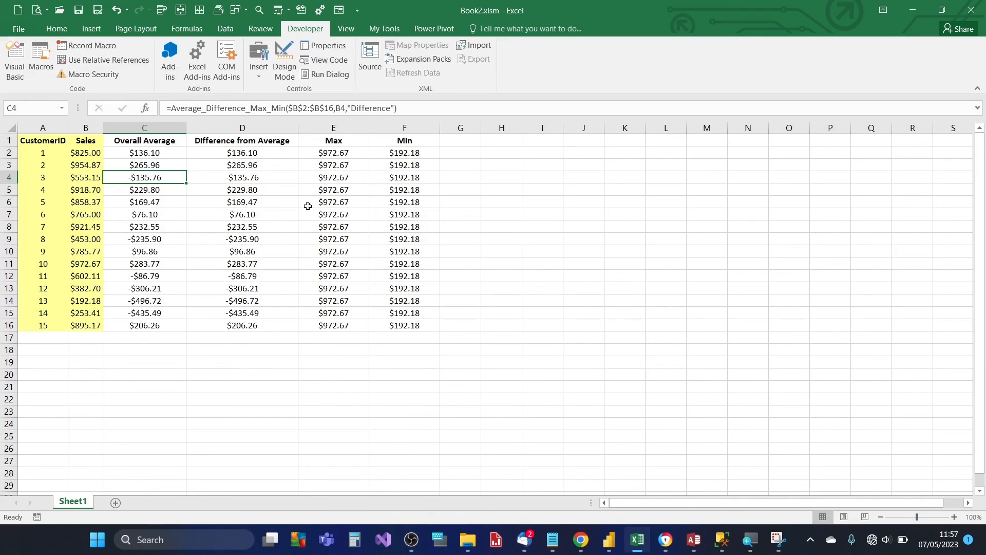
left_click(333, 202)
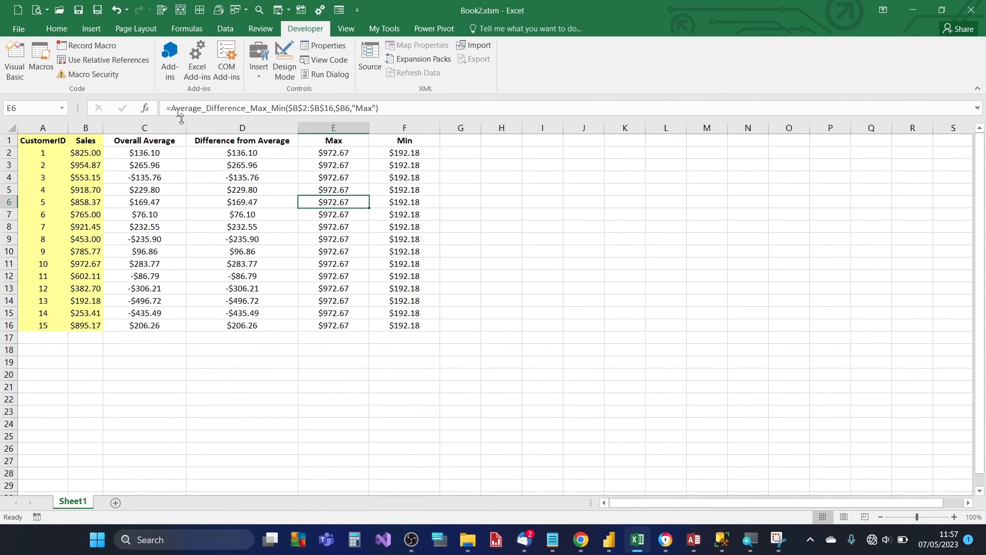
left_click(145, 108)
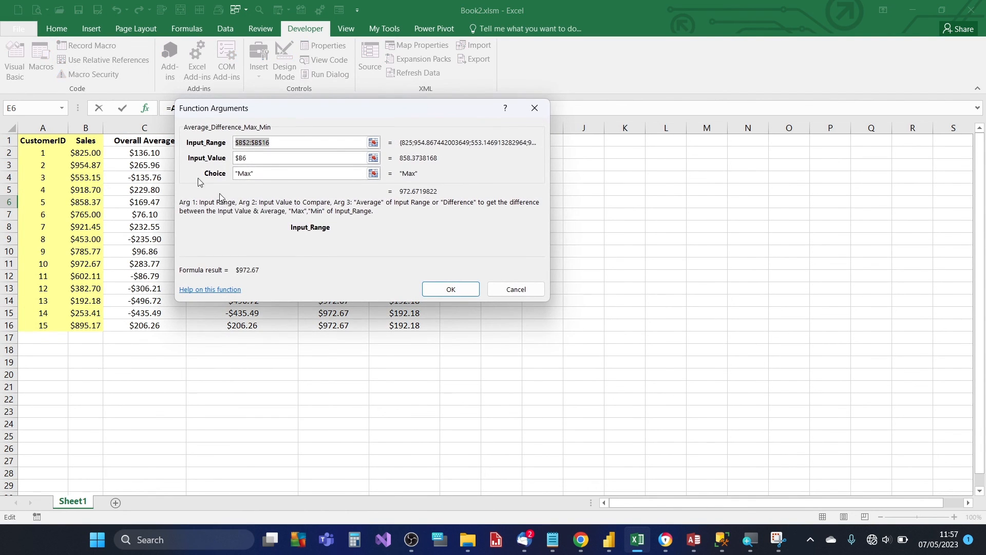
mouse_move(258, 225)
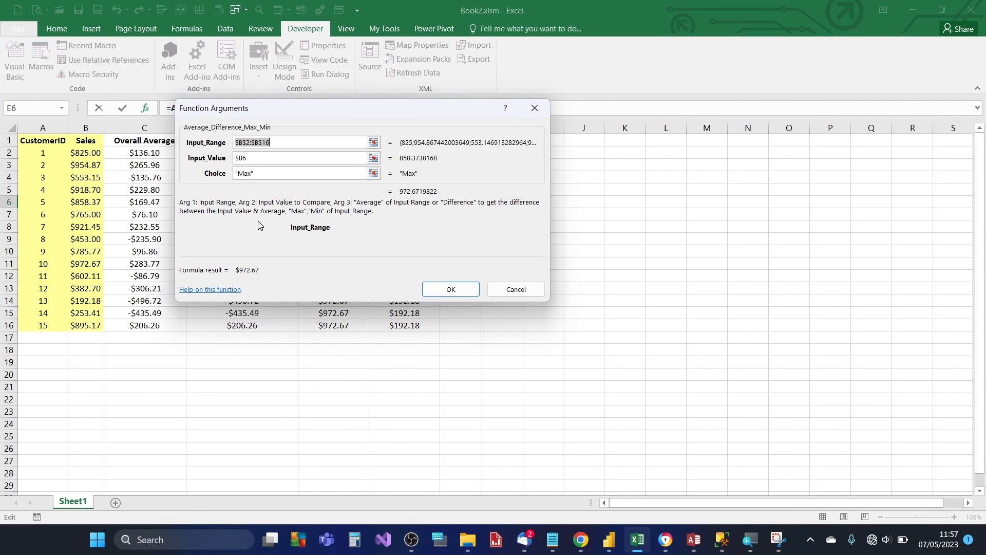
left_click(450, 289)
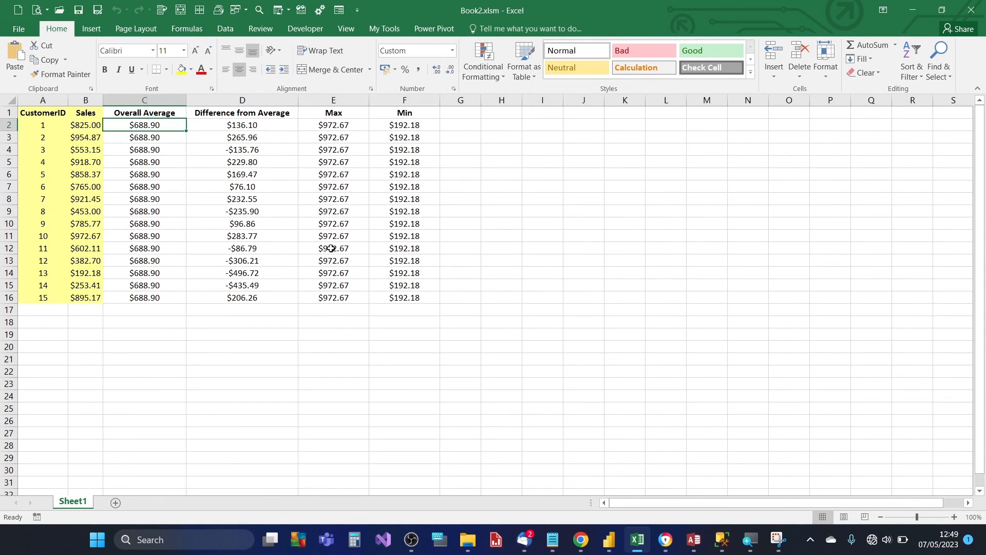